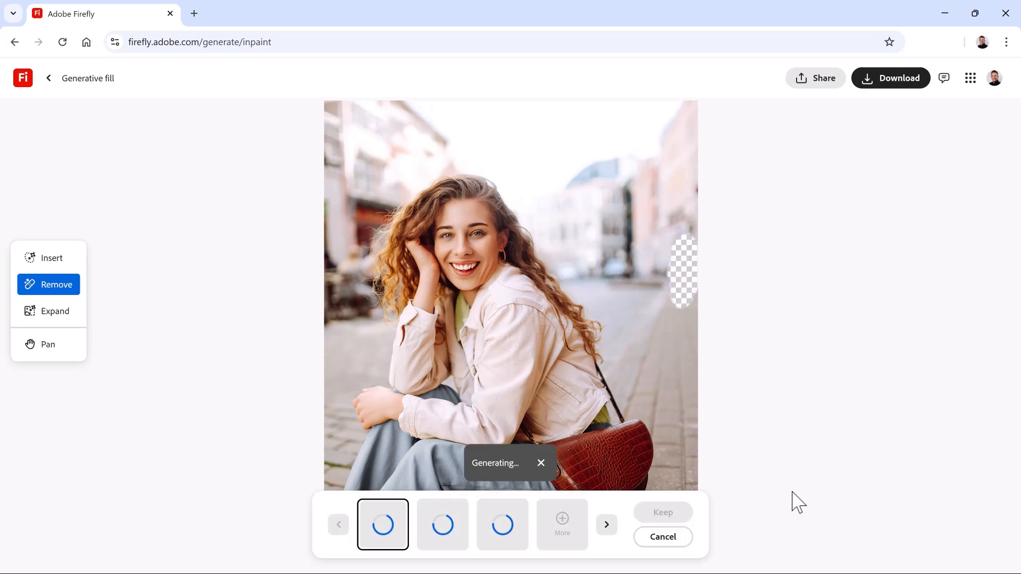
Switch to Expand and generate new street scenery for the widened left side.
{"action": "left_click", "coordinate": [55, 310]}
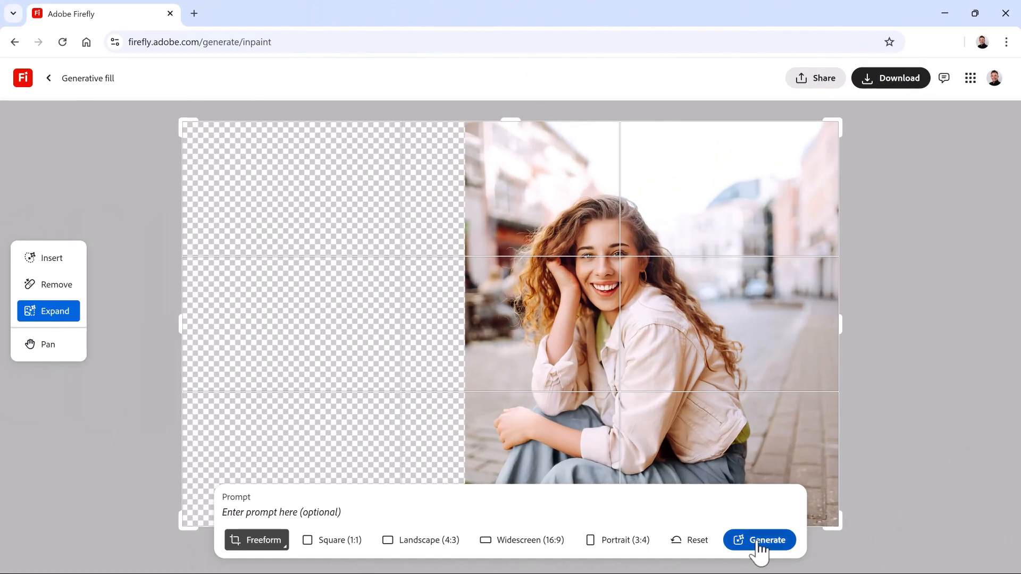
{"action": "left_click", "coordinate": [759, 539]}
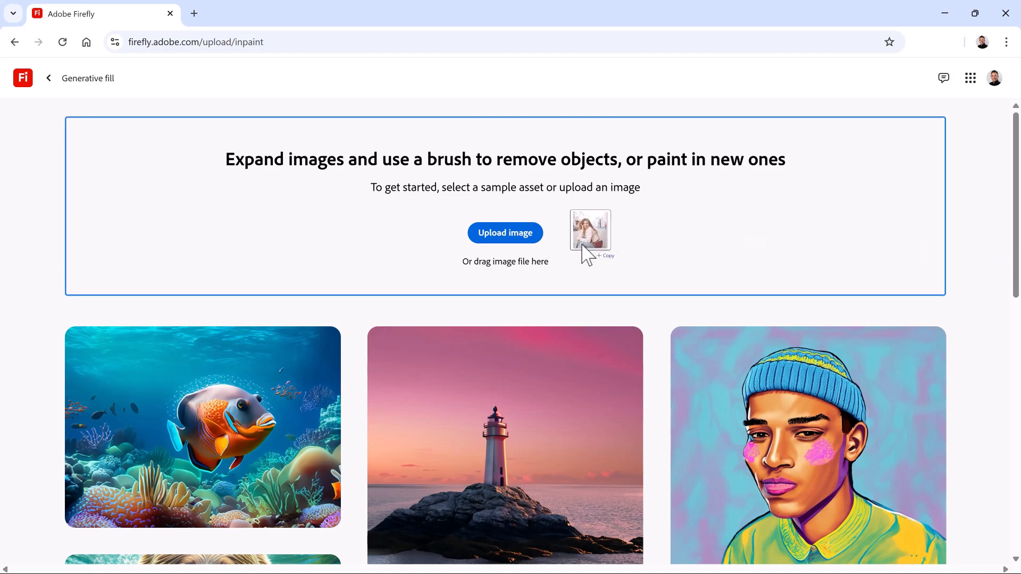
Upload the street portrait image through the Generative fill drop area.
{"action": "left_click", "coordinate": [589, 231]}
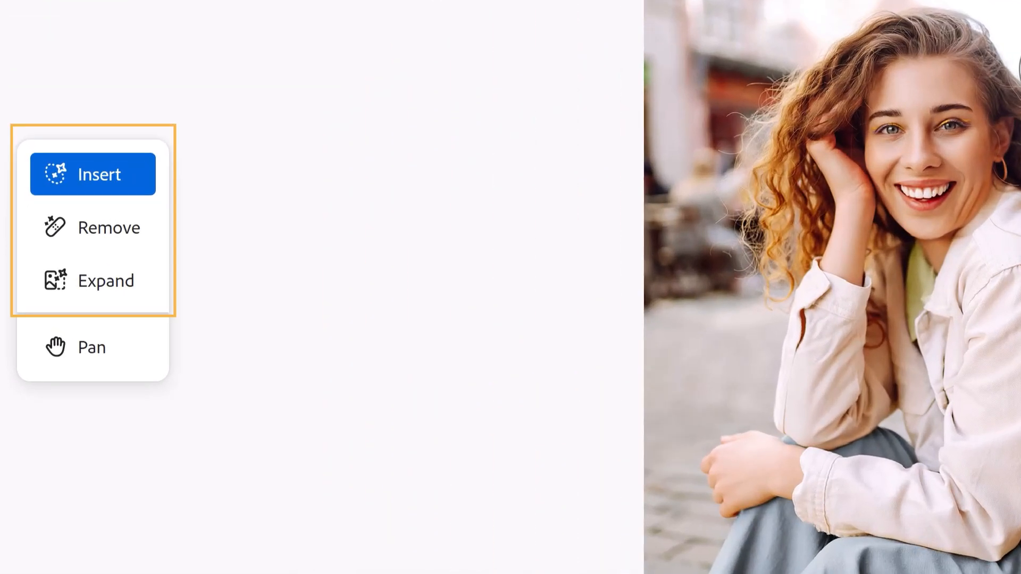
Activate the Remove brush and enlarge its brush size to 99 px.
{"action": "left_click", "coordinate": [91, 346]}
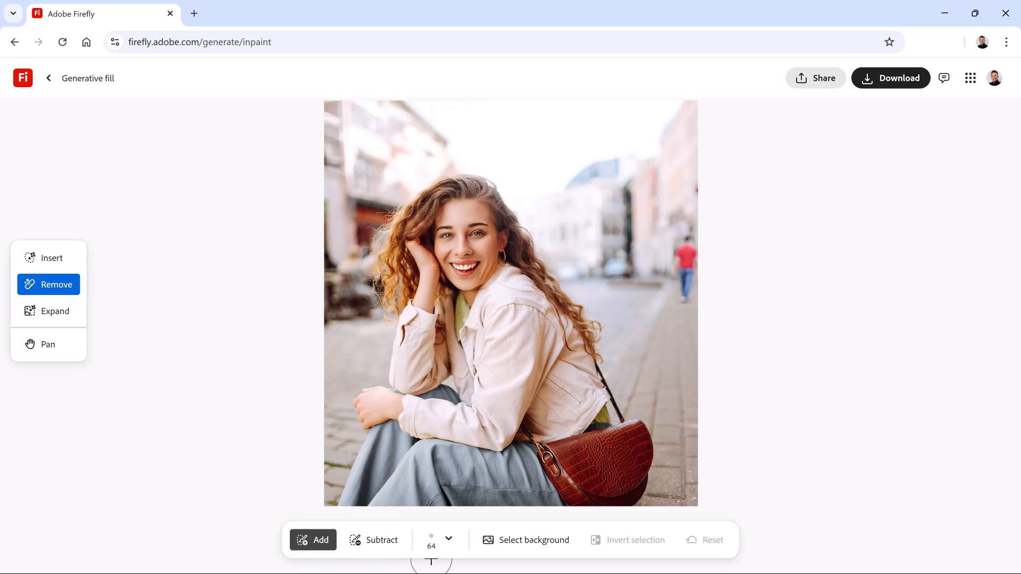
{"action": "left_click", "coordinate": [447, 539]}
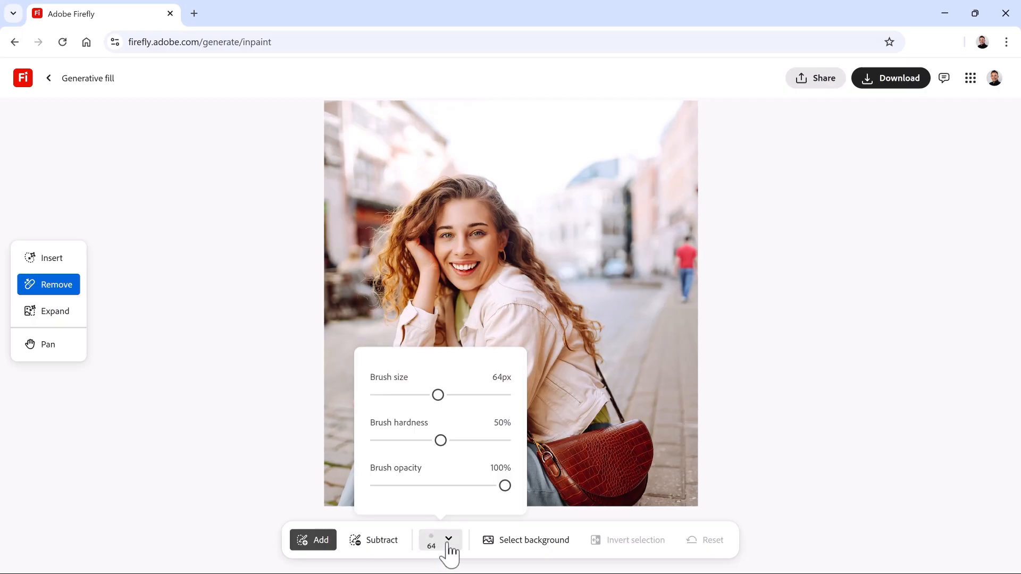
{"action": "mouse_move", "coordinate": [379, 394]}
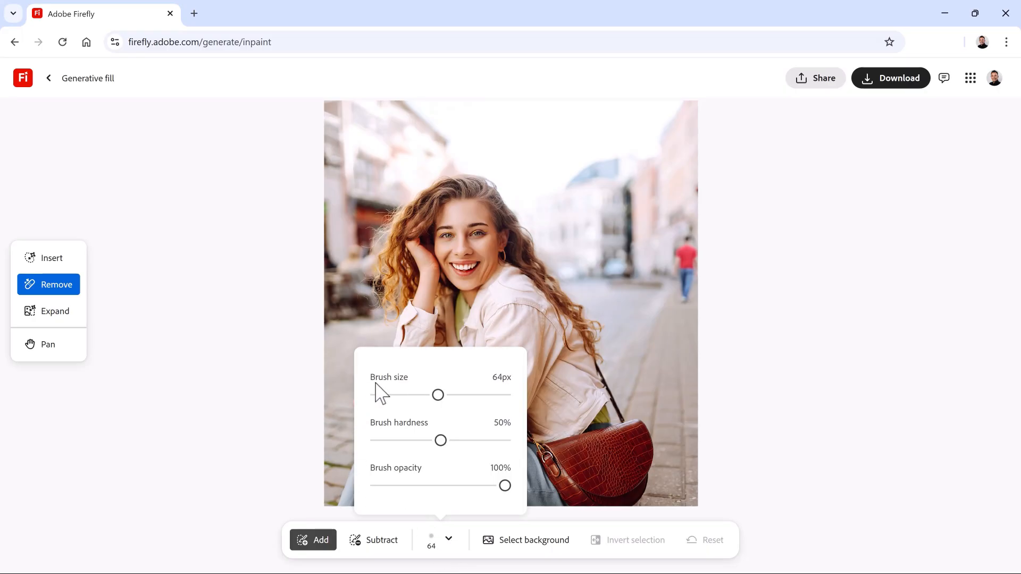
{"action": "mouse_move", "coordinate": [380, 445]}
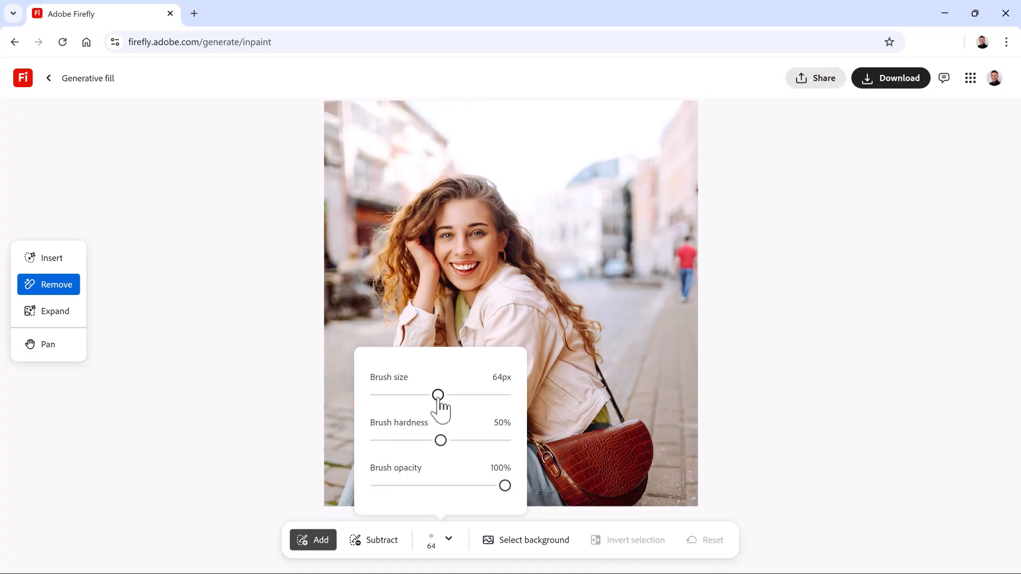
{"action": "left_click_drag", "start_coordinate": [438, 395], "coordinate": [461, 395]}
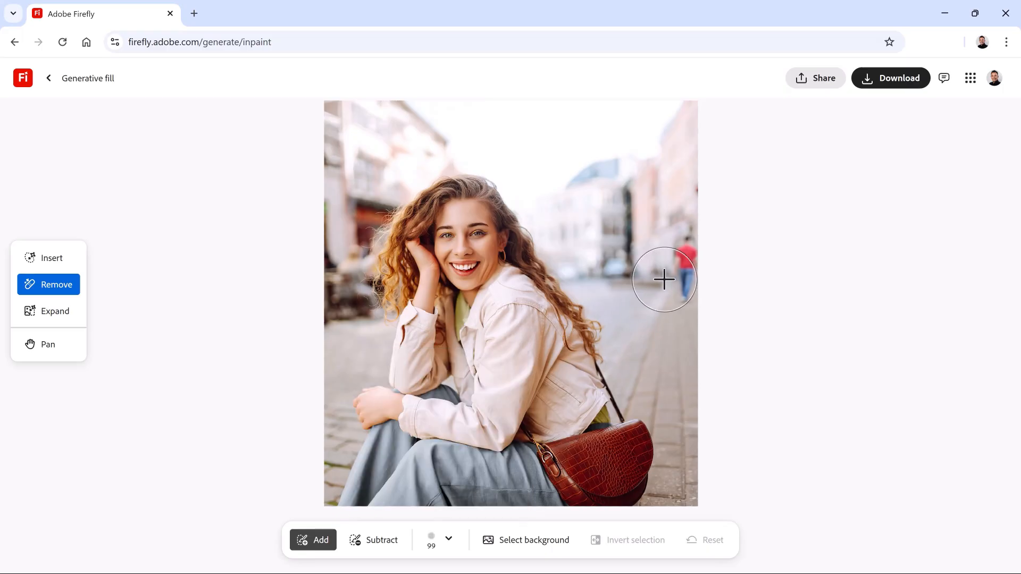
Paint over the red-shirted pedestrian on the right side of the street.
{"action": "scroll", "scroll_direction": "down", "scroll_amount": 3}
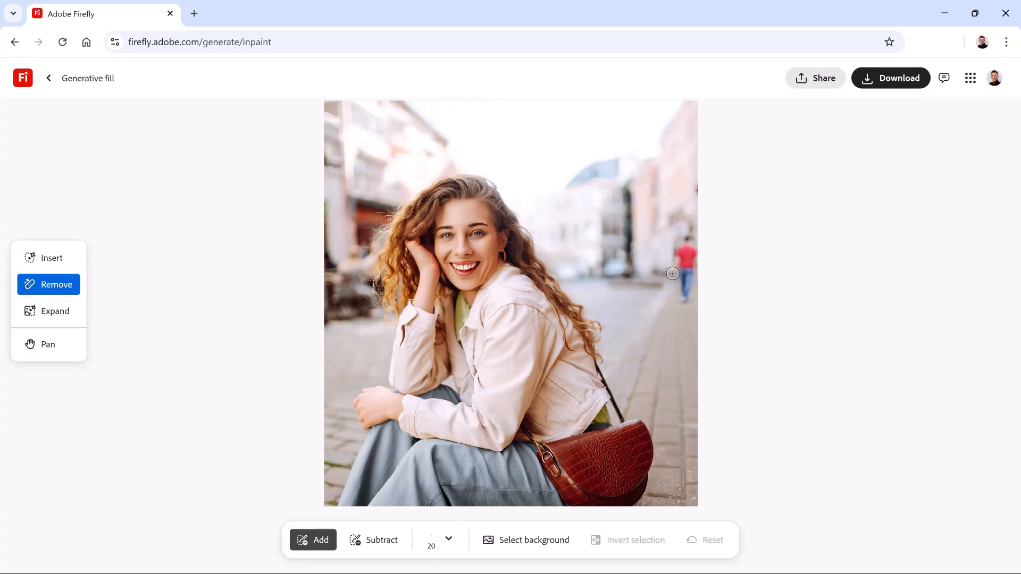
{"action": "left_click_drag", "start_coordinate": [673, 273], "coordinate": [684, 299]}
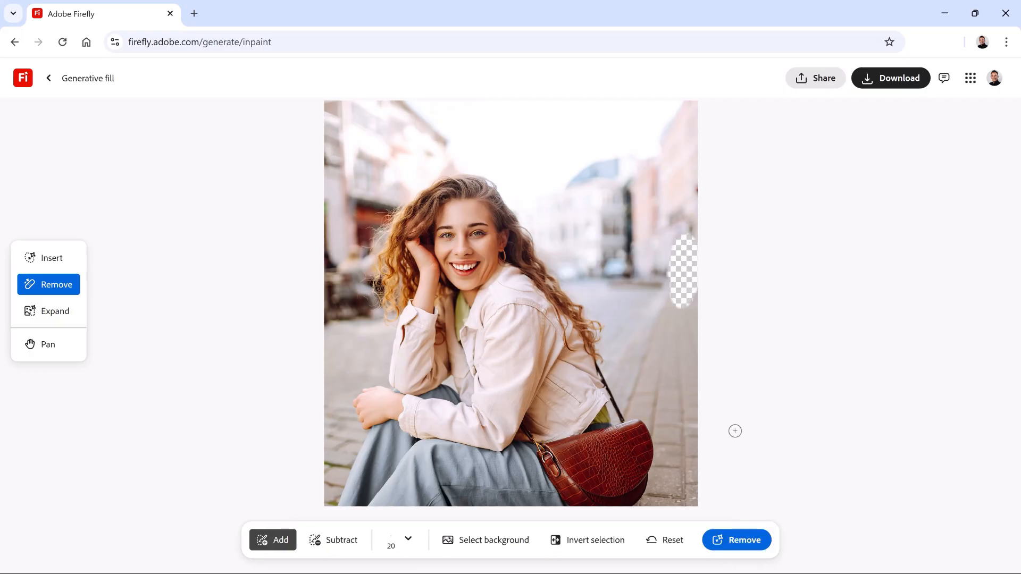
Remove the painted man, compare variations, and keep the first generated result.
{"action": "left_click", "coordinate": [736, 540]}
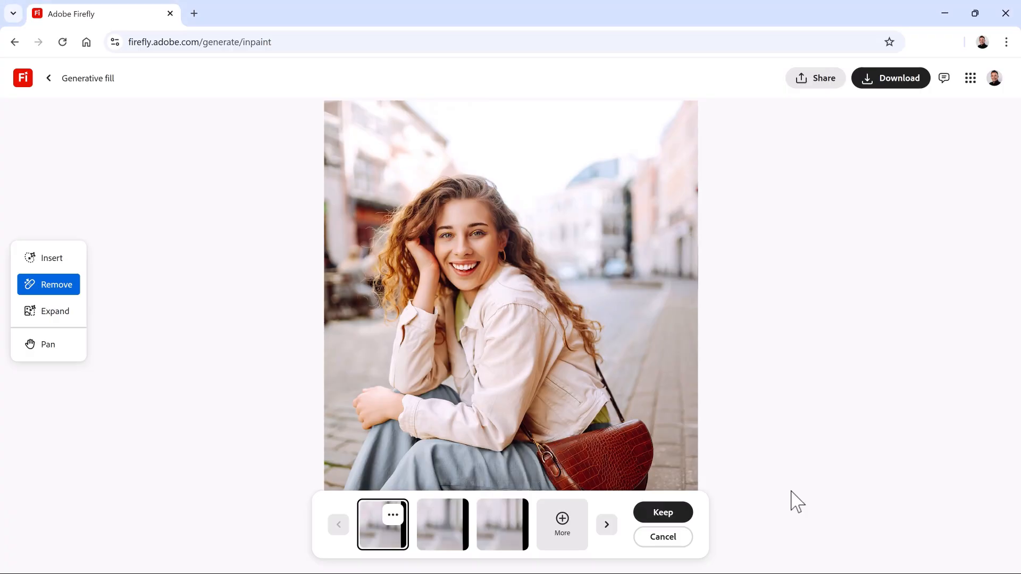
{"action": "mouse_move", "coordinate": [772, 418]}
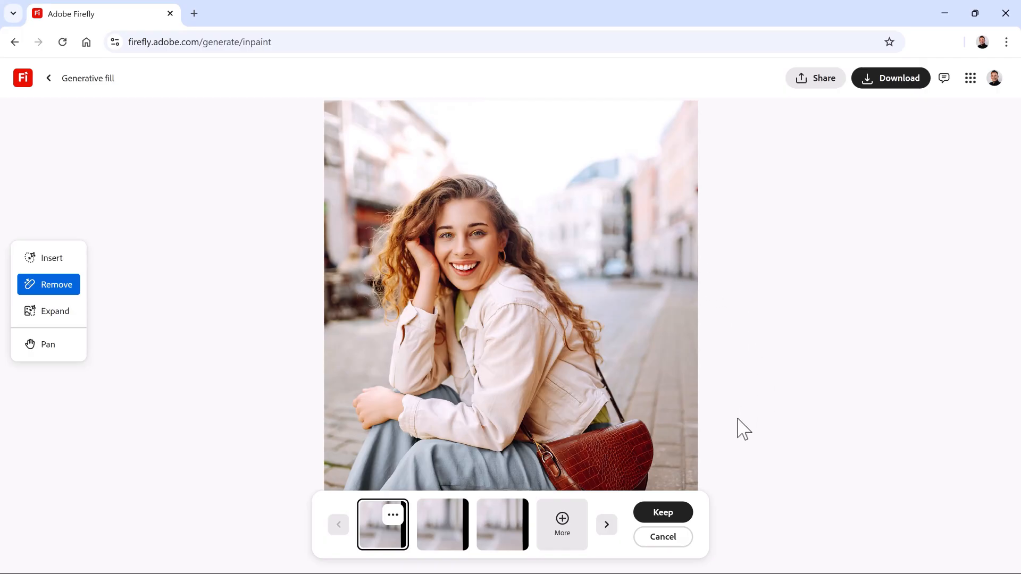
{"action": "mouse_move", "coordinate": [605, 524]}
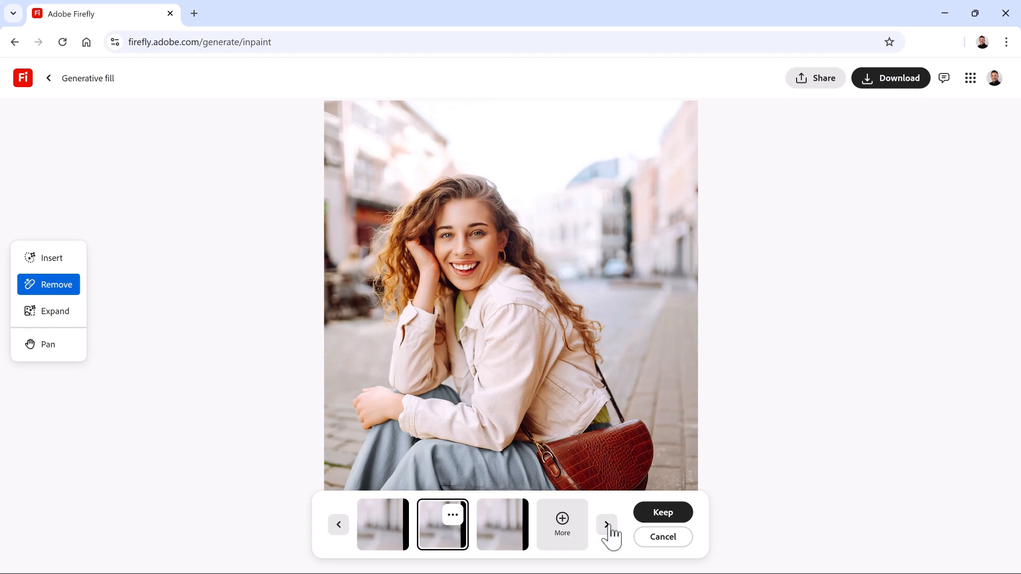
{"action": "left_click", "coordinate": [606, 525]}
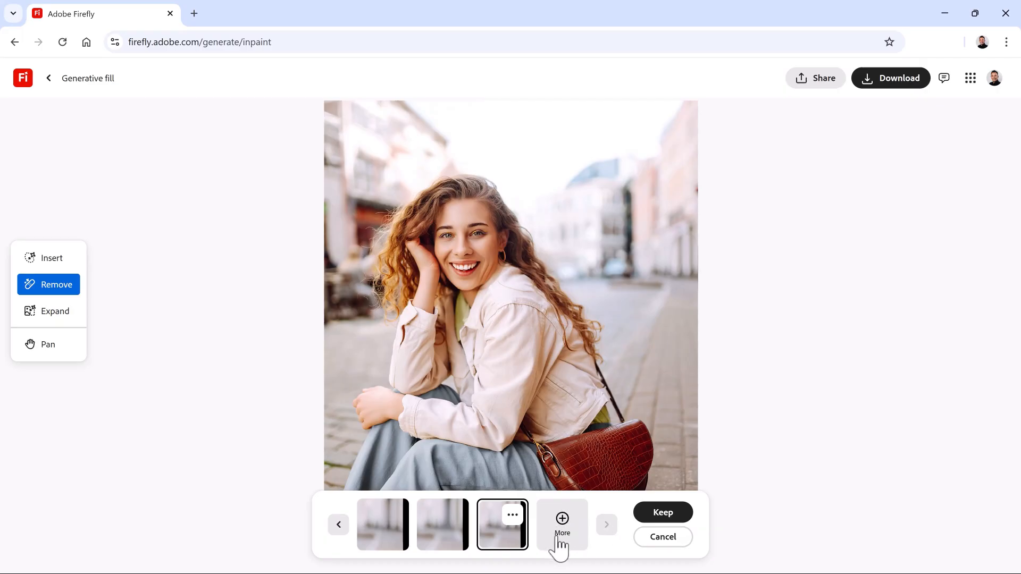
{"action": "mouse_move", "coordinate": [387, 537]}
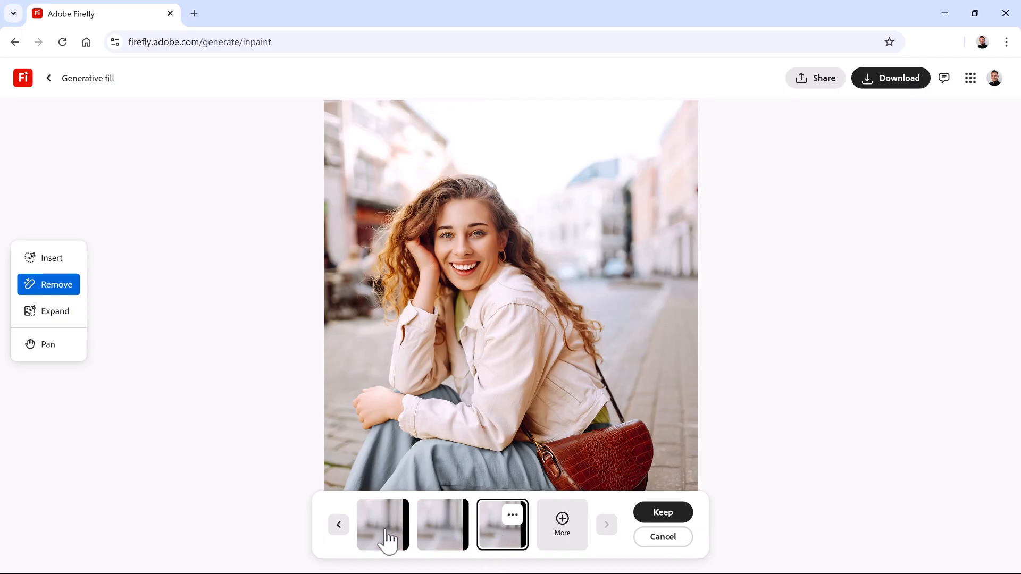
{"action": "left_click", "coordinate": [382, 524]}
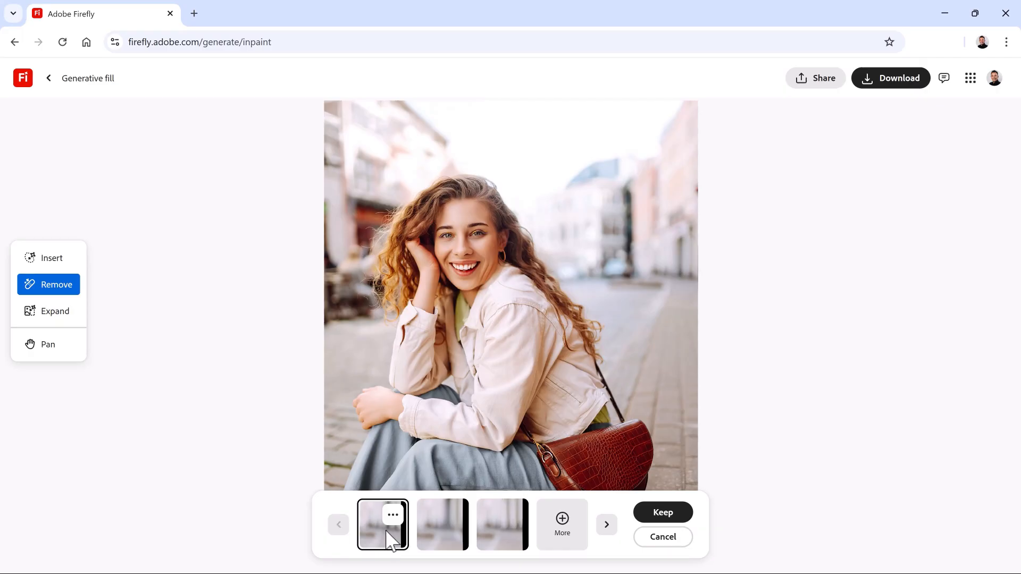
{"action": "mouse_move", "coordinate": [571, 515]}
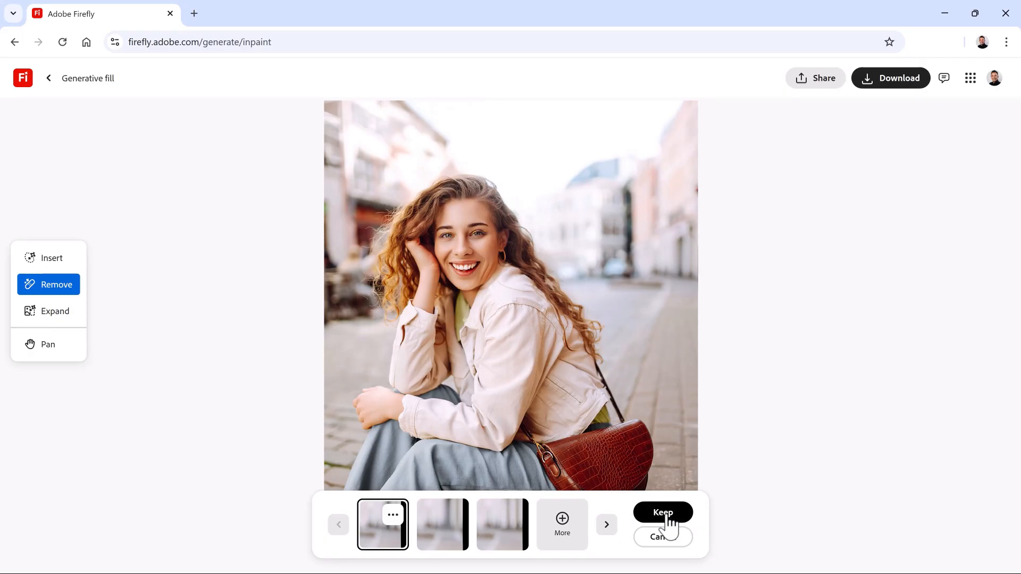
{"action": "left_click", "coordinate": [662, 513]}
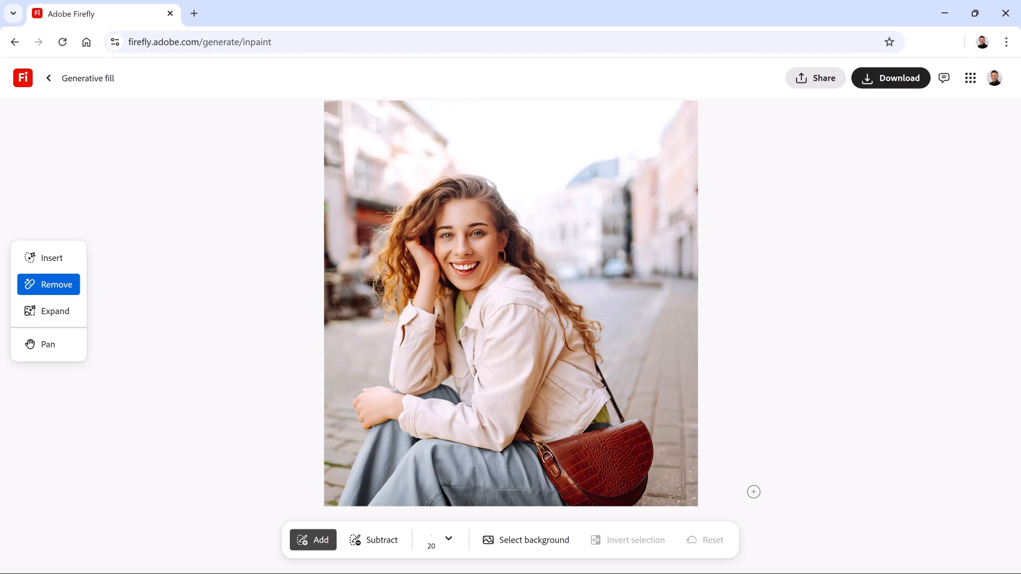
{"action": "mouse_move", "coordinate": [594, 354]}
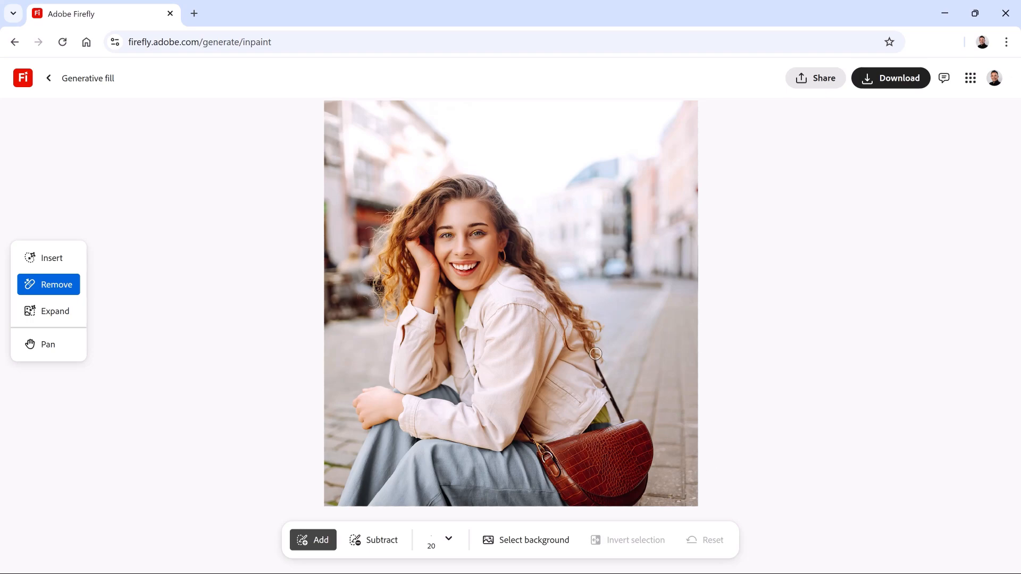
Brush over the brown leather purse and its strap, then erase them.
{"action": "left_click_drag", "start_coordinate": [594, 353], "coordinate": [640, 423]}
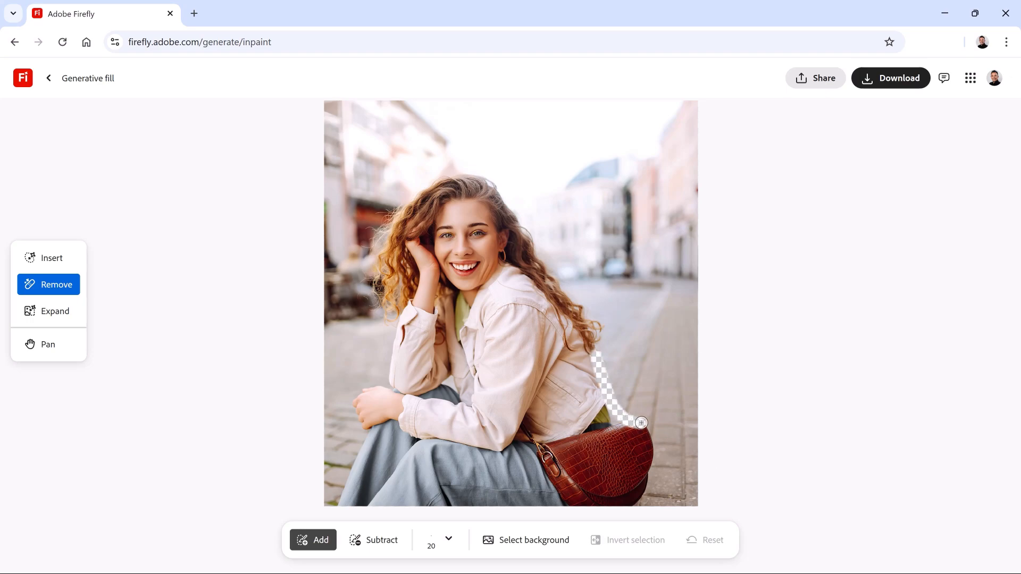
{"action": "left_click_drag", "start_coordinate": [641, 423], "coordinate": [542, 446]}
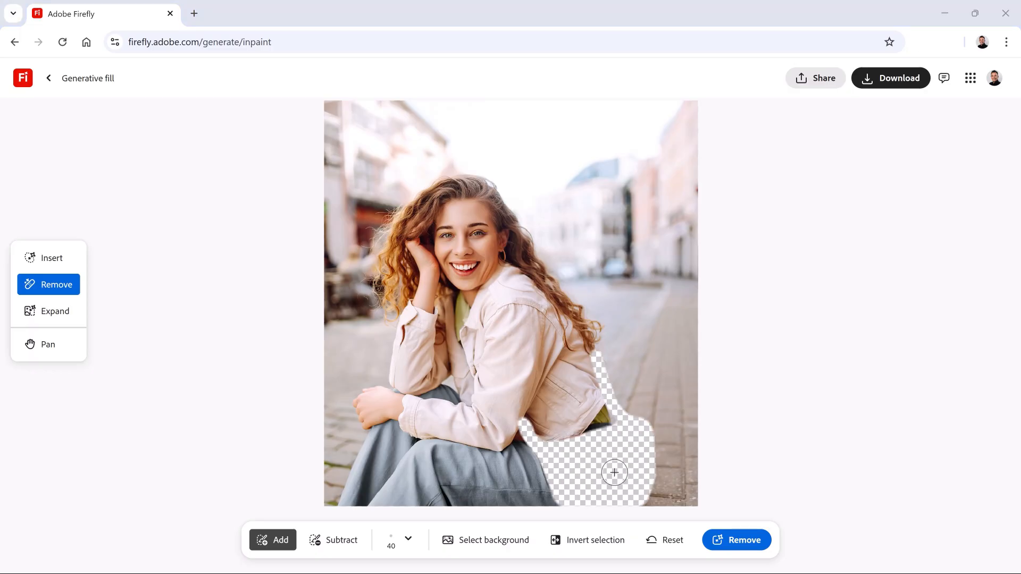
{"action": "left_click", "coordinate": [735, 540]}
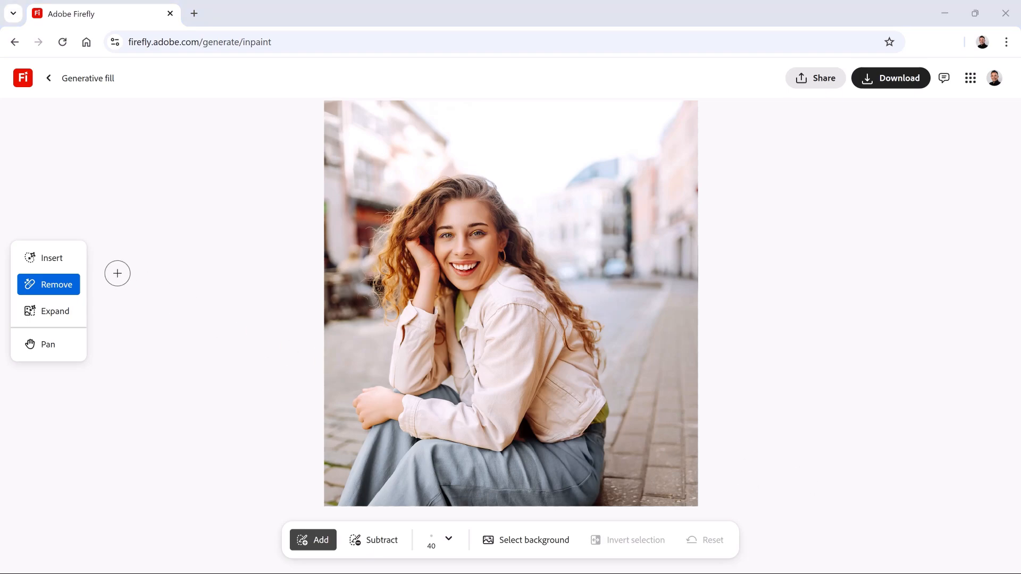
Regenerate the brushed forearm and sleeve area from the prompt 'rolled-up sleeves'.
{"action": "left_click", "coordinate": [51, 258]}
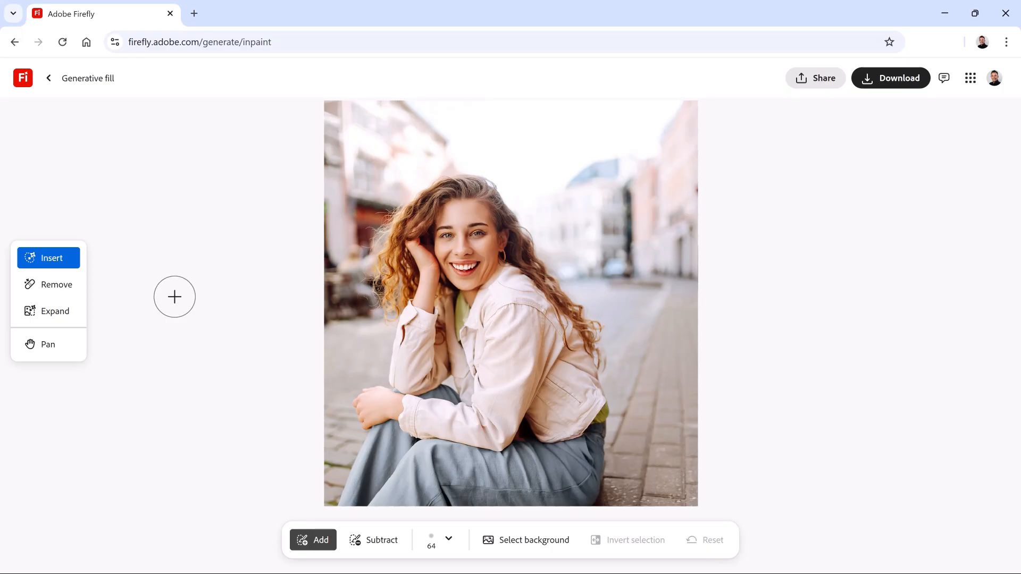
{"action": "mouse_move", "coordinate": [412, 316]}
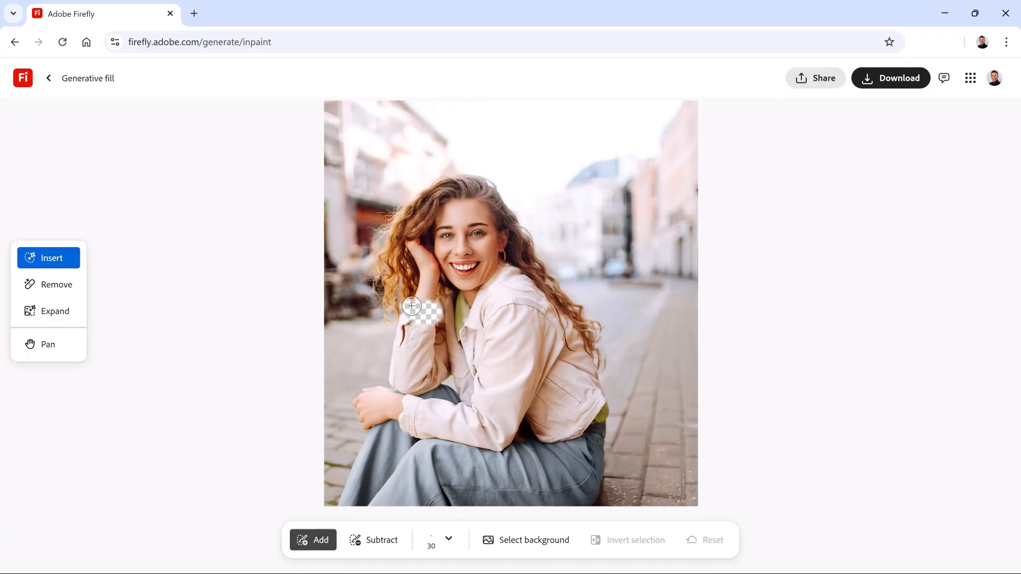
{"action": "left_click_drag", "start_coordinate": [412, 307], "coordinate": [440, 405]}
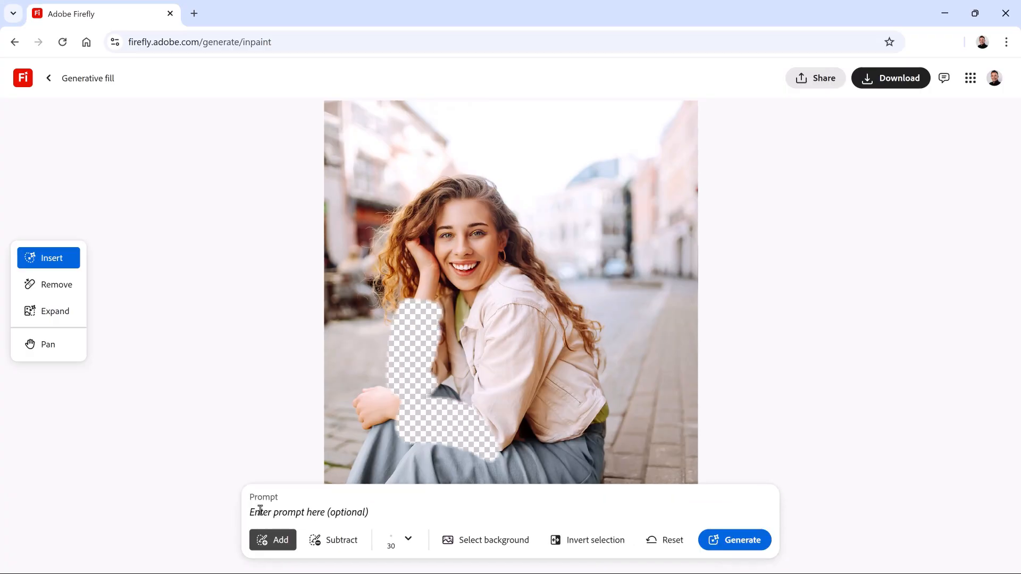
{"action": "type", "text": "rolled-up sleeves"}
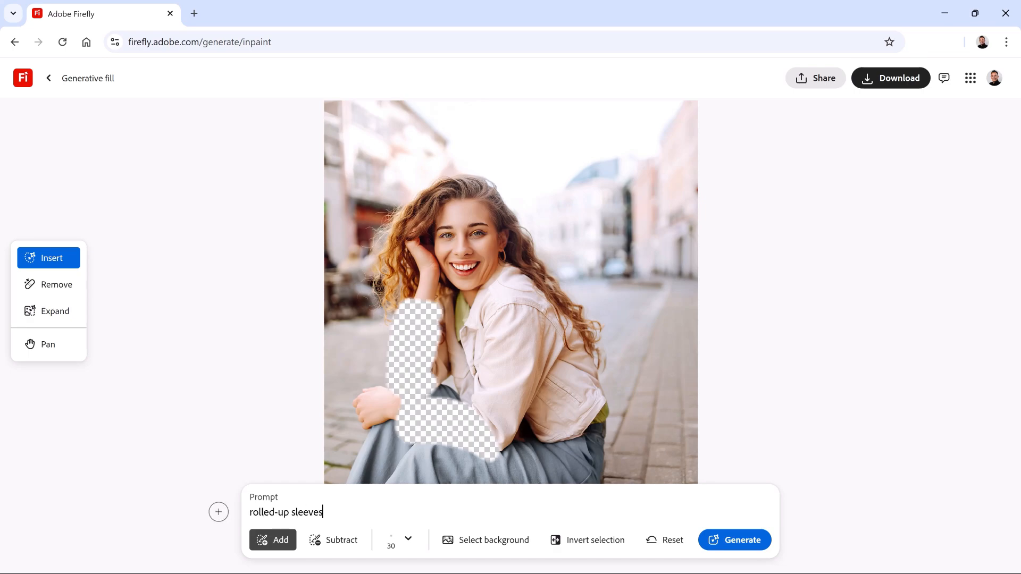
{"action": "left_click", "coordinate": [734, 539]}
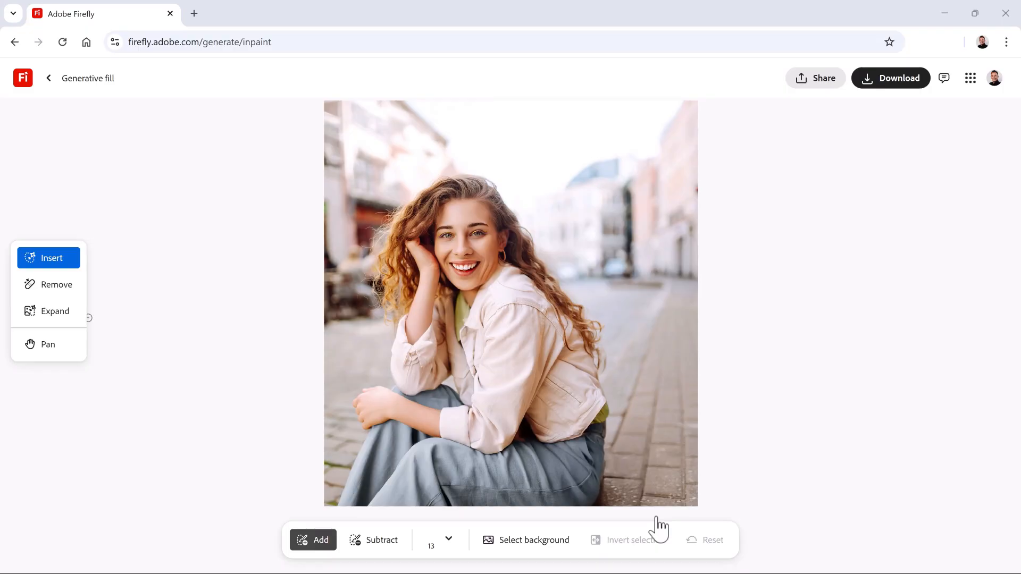
Stretch the canvas far left in Freeform after trying 16:9 and 3:4, and generate scenery.
{"action": "left_click", "coordinate": [55, 310]}
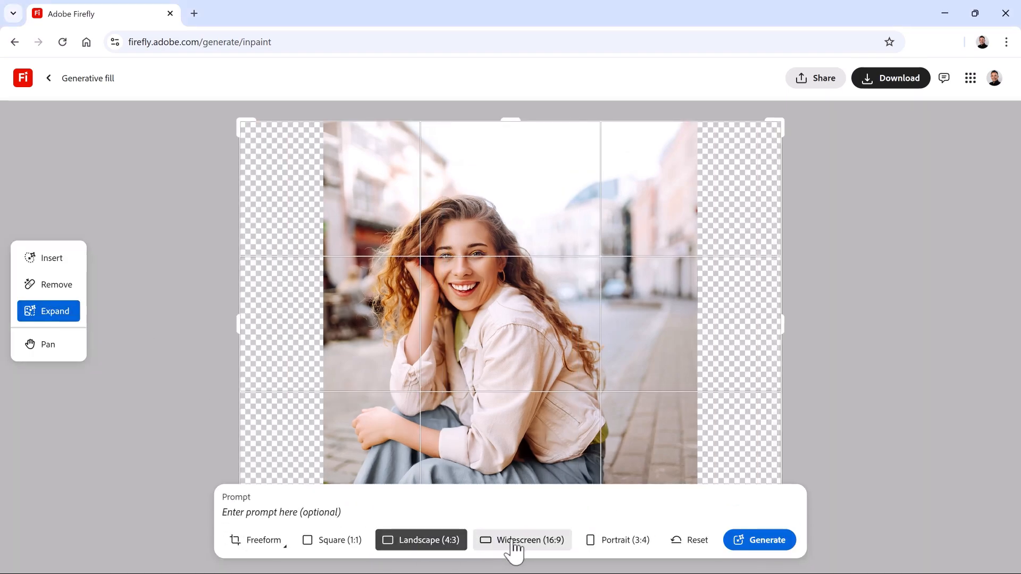
{"action": "left_click", "coordinate": [617, 540]}
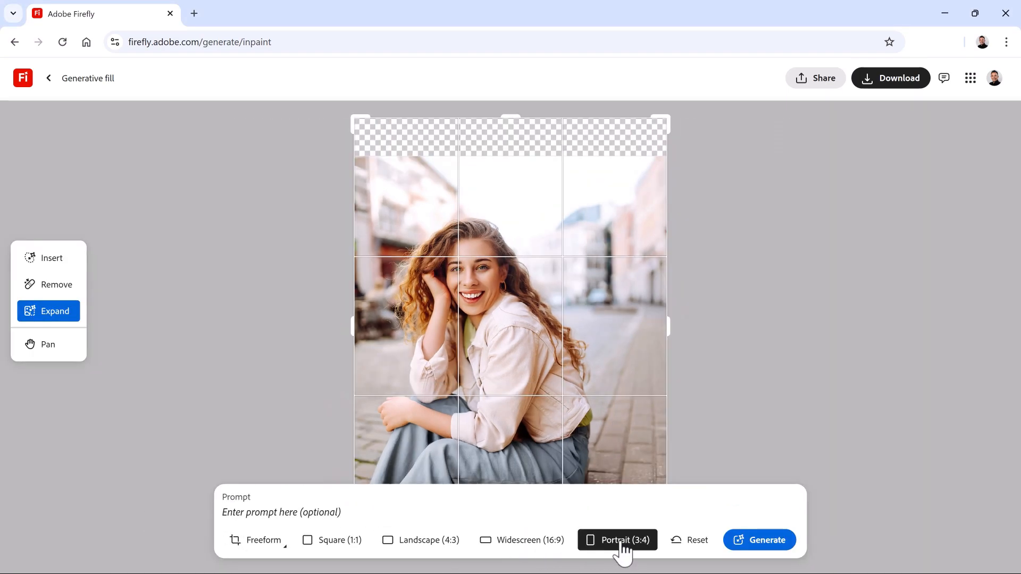
{"action": "left_click", "coordinate": [263, 540]}
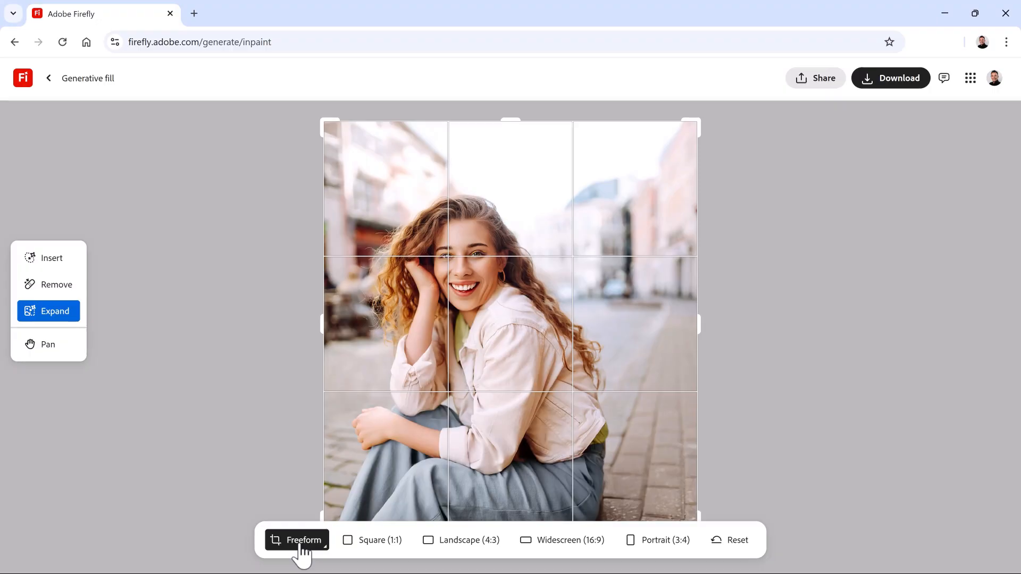
{"action": "left_click_drag", "start_coordinate": [319, 323], "coordinate": [231, 331]}
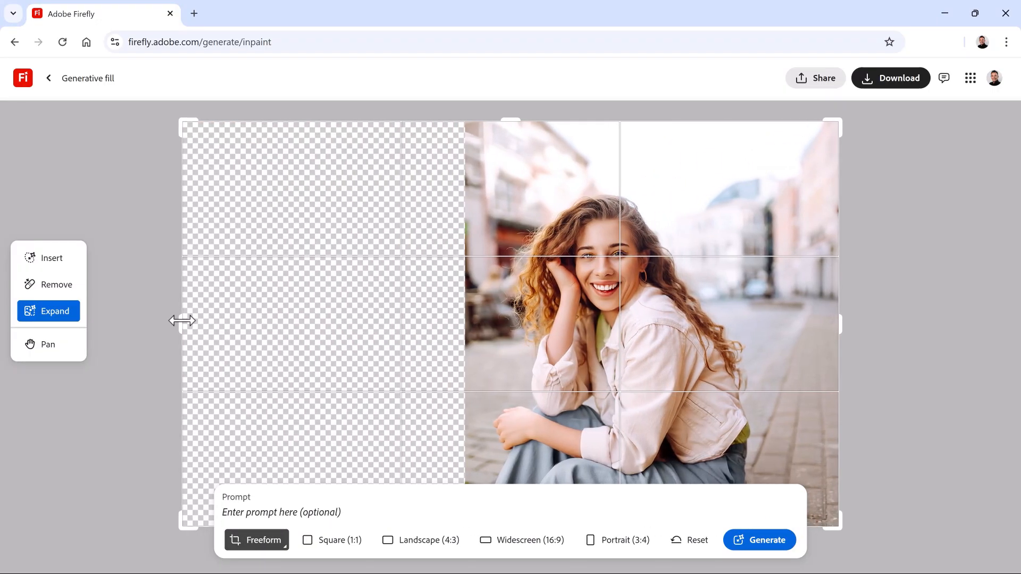
{"action": "mouse_move", "coordinate": [604, 285]}
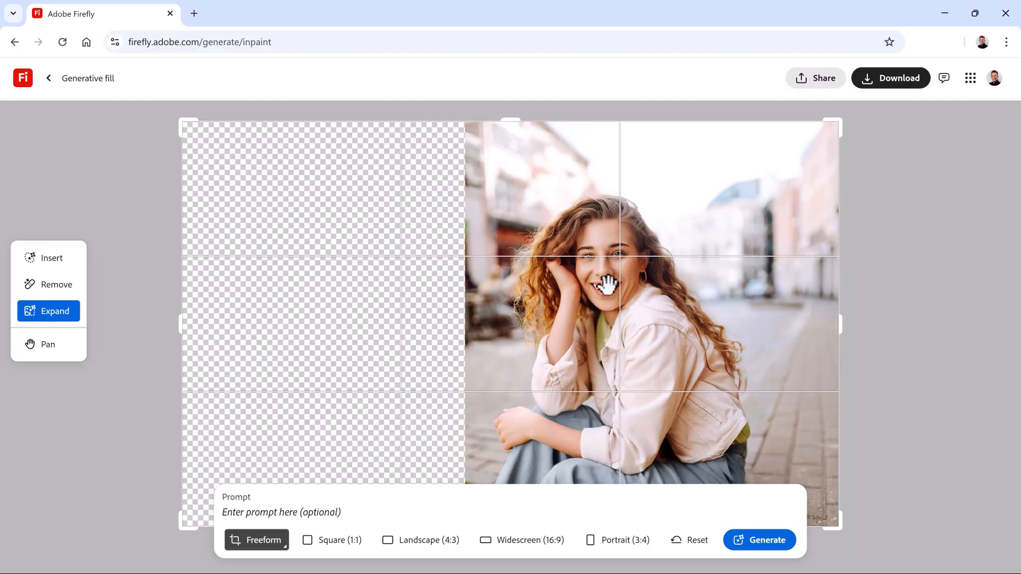
{"action": "mouse_move", "coordinate": [592, 302]}
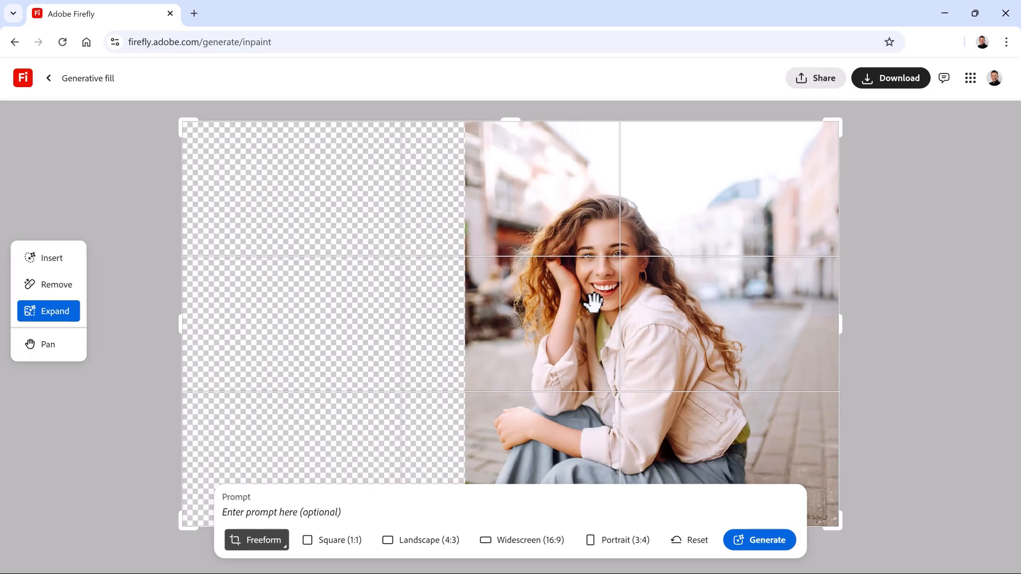
{"action": "mouse_move", "coordinate": [591, 362]}
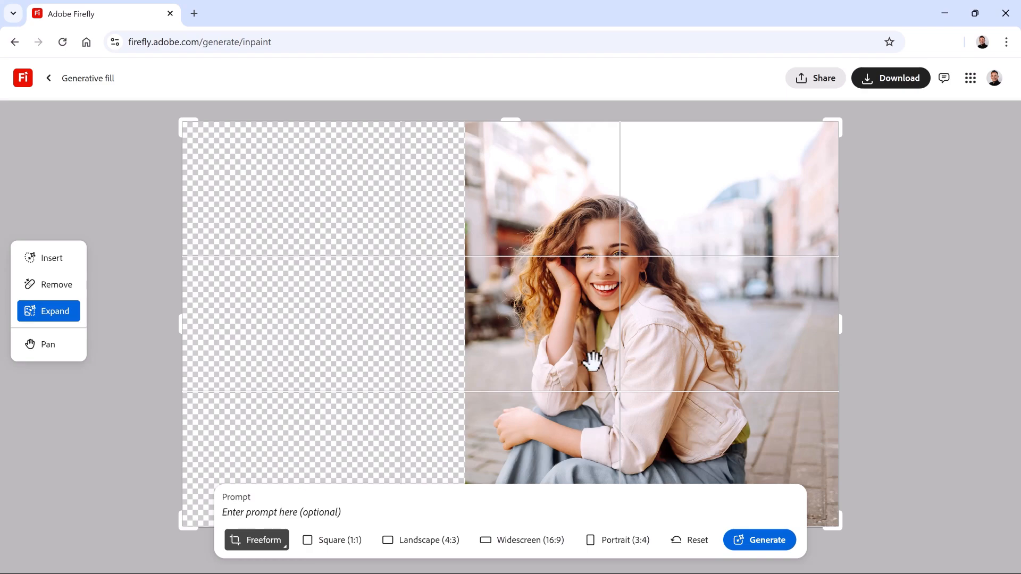
{"action": "left_click", "coordinate": [759, 540]}
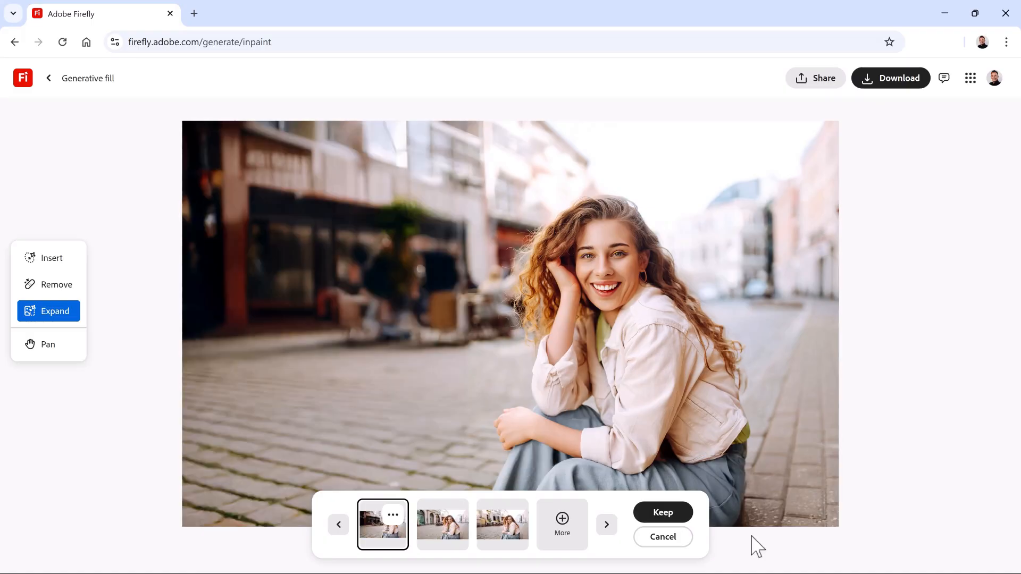
Browse the generated variations and settle on the pale yellow buildings with café tables.
{"action": "left_click", "coordinate": [606, 524]}
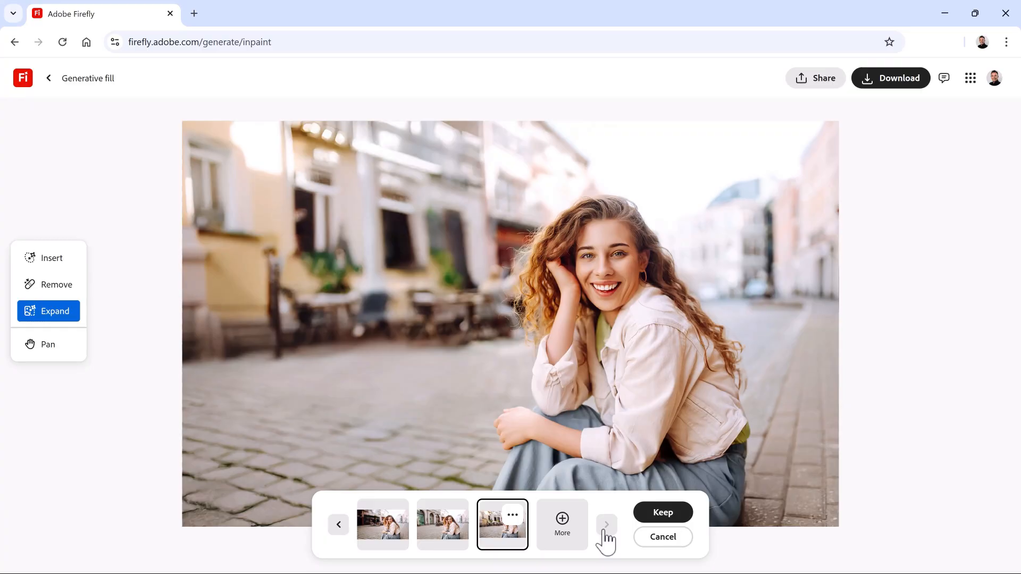
{"action": "left_click", "coordinate": [47, 311]}
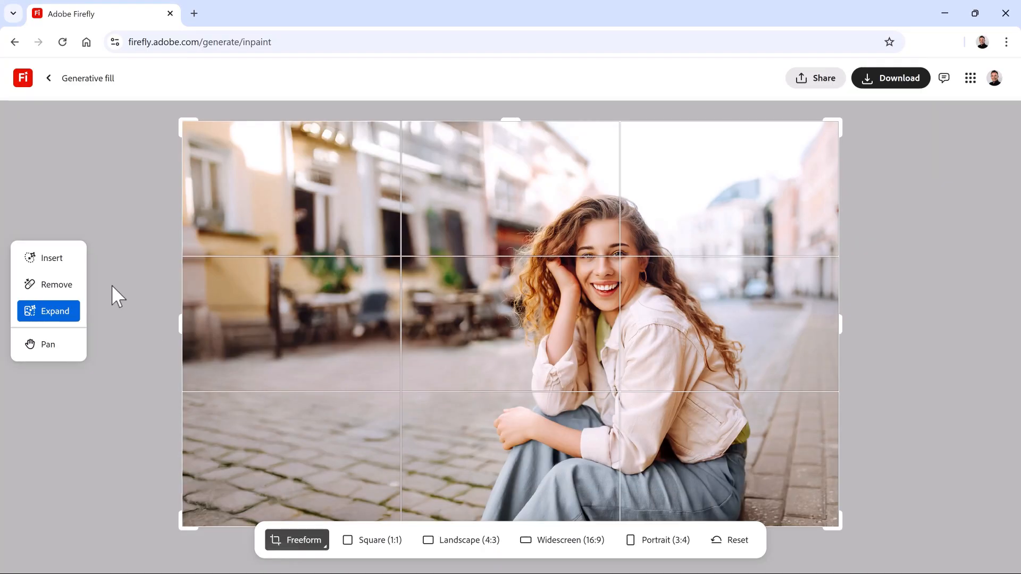
{"action": "left_click", "coordinate": [51, 257]}
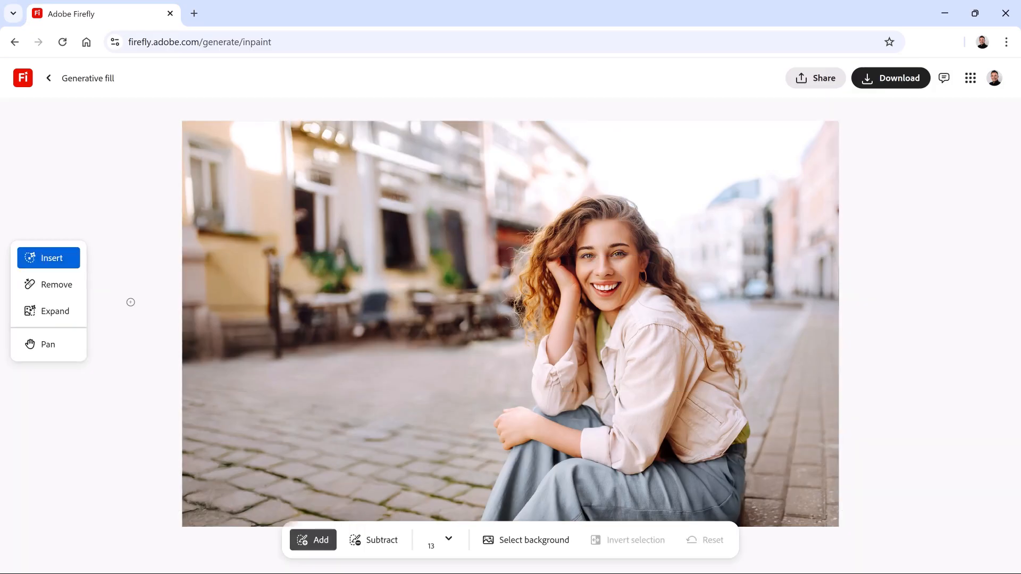